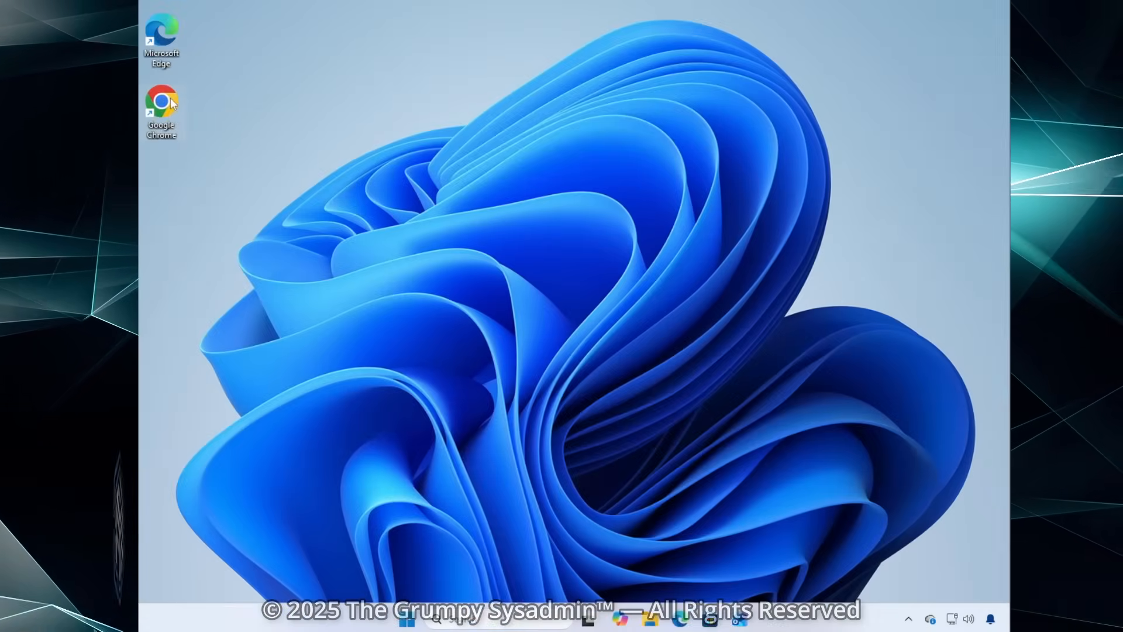
Step: Download ep_setup.exe from the Assets of the ExplorerPatcher GitHub releases page in Chrome
double_click(162, 104)
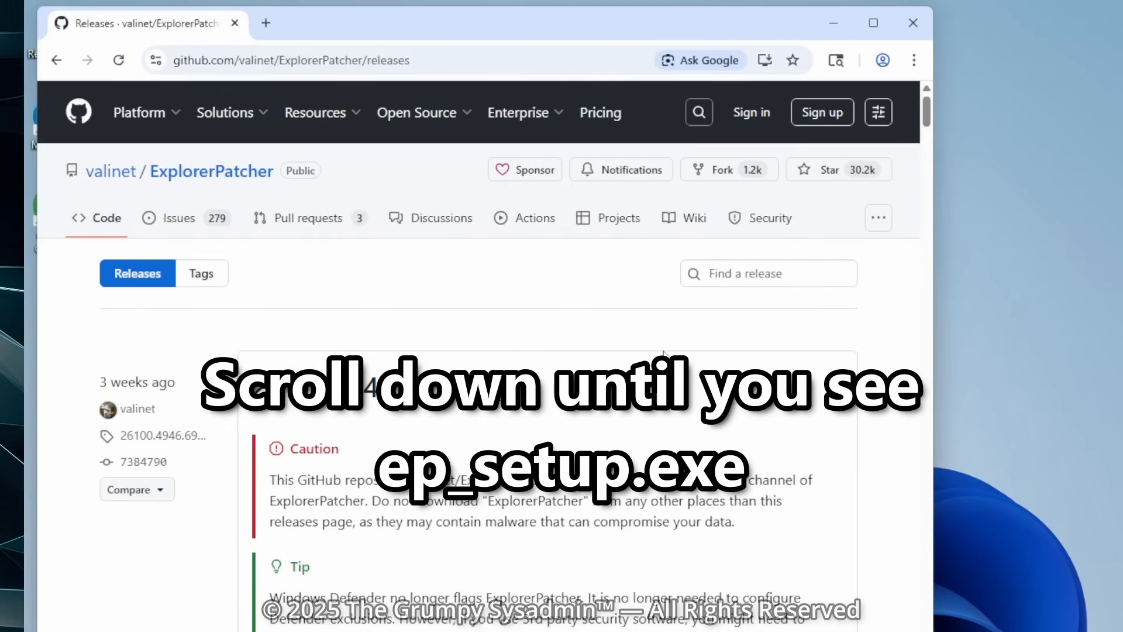
scroll(down, 3)
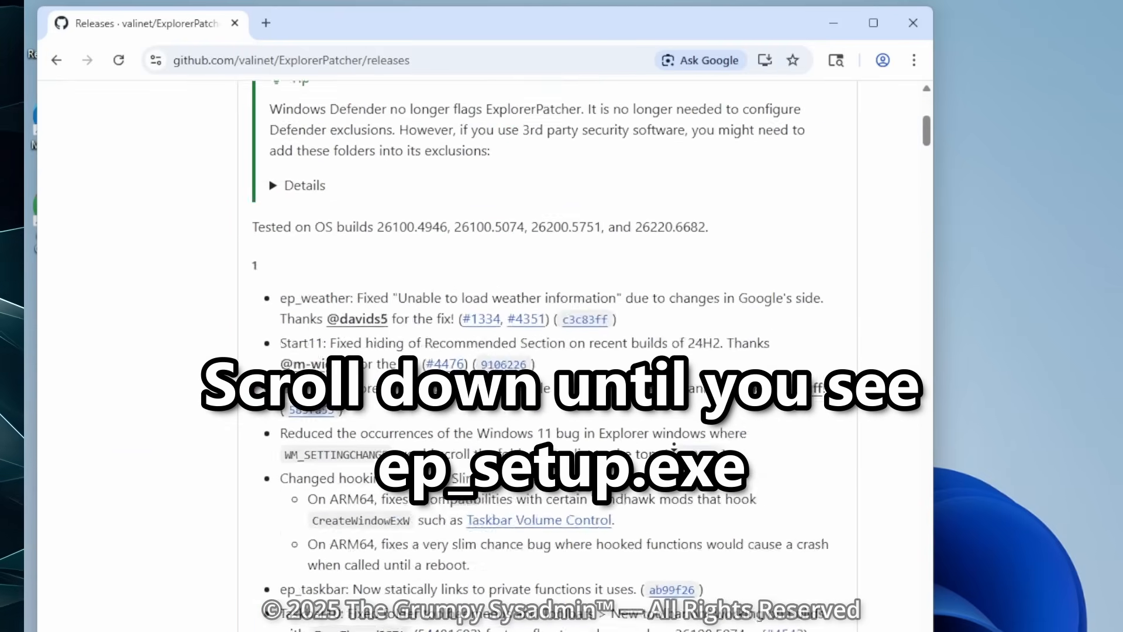
scroll(down, 3)
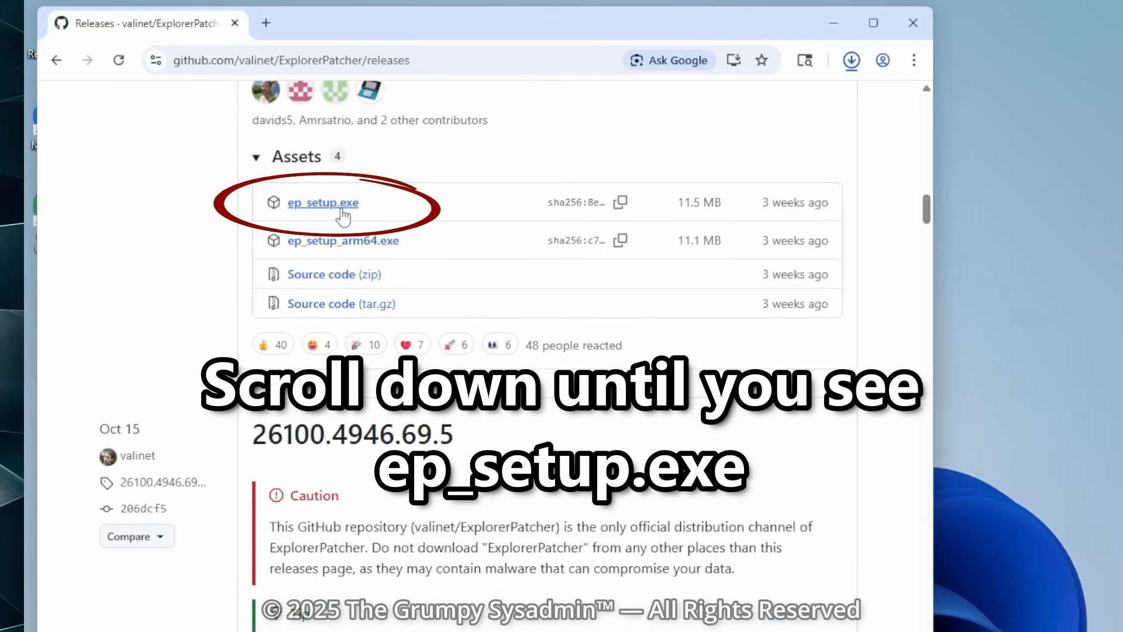
click(323, 202)
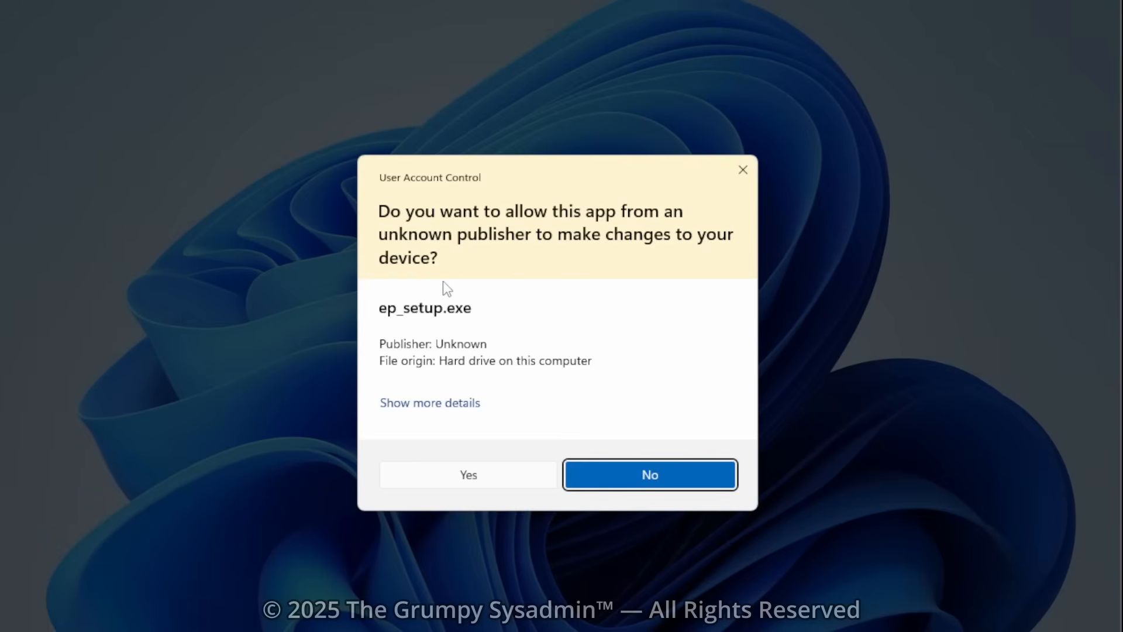
mouse_move(527, 494)
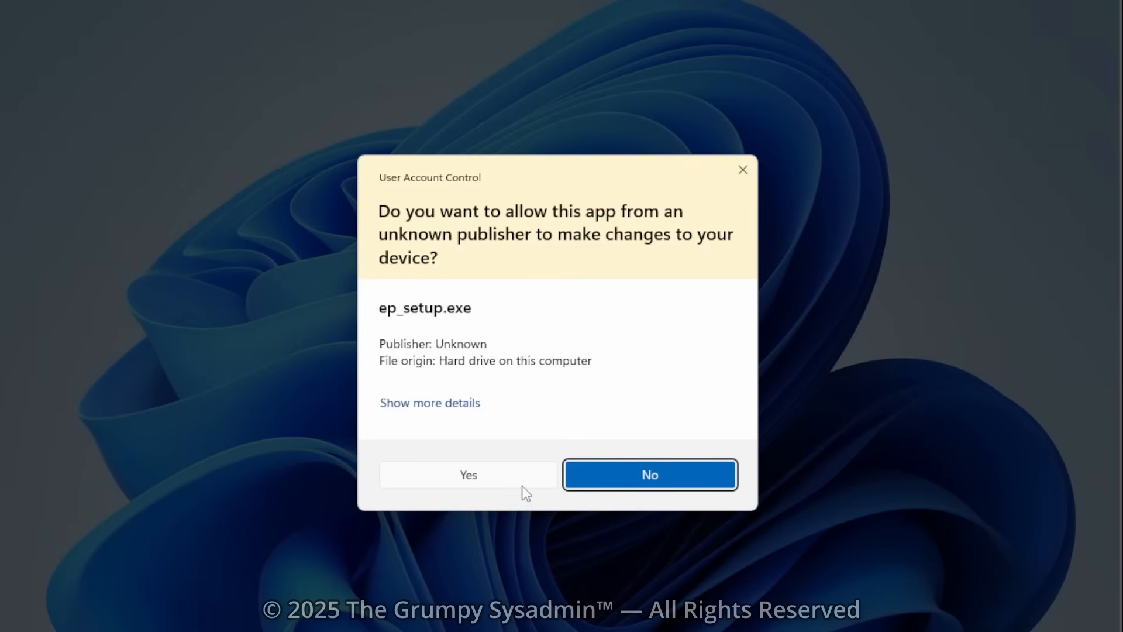
Step: Approve the User Account Control prompt so the ExplorerPatcher installer can run
click(650, 474)
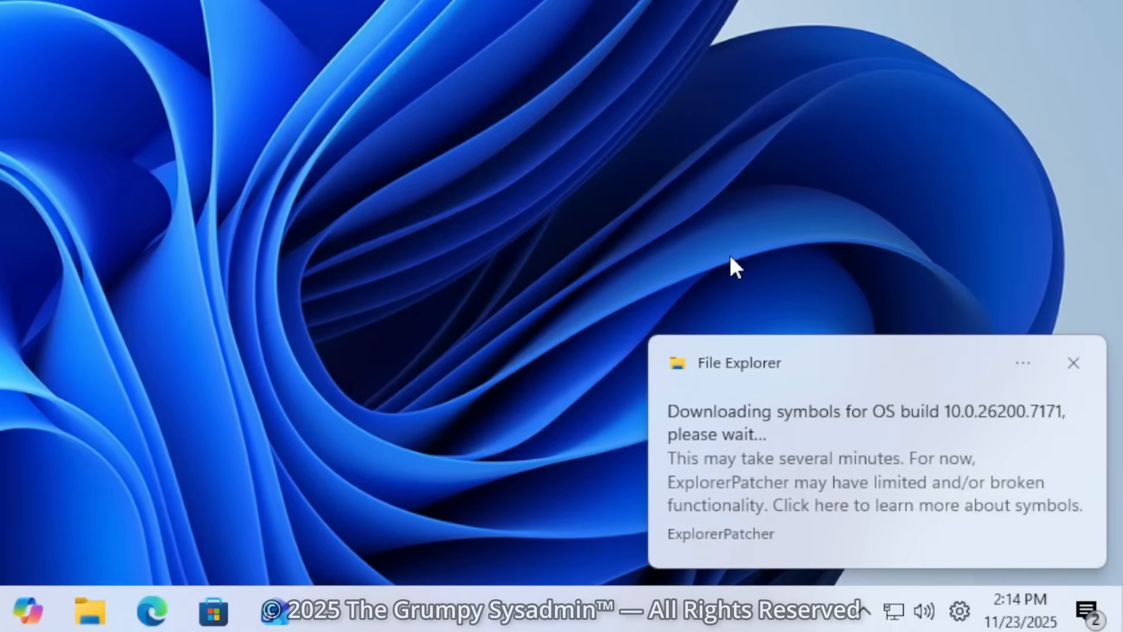
mouse_move(805, 553)
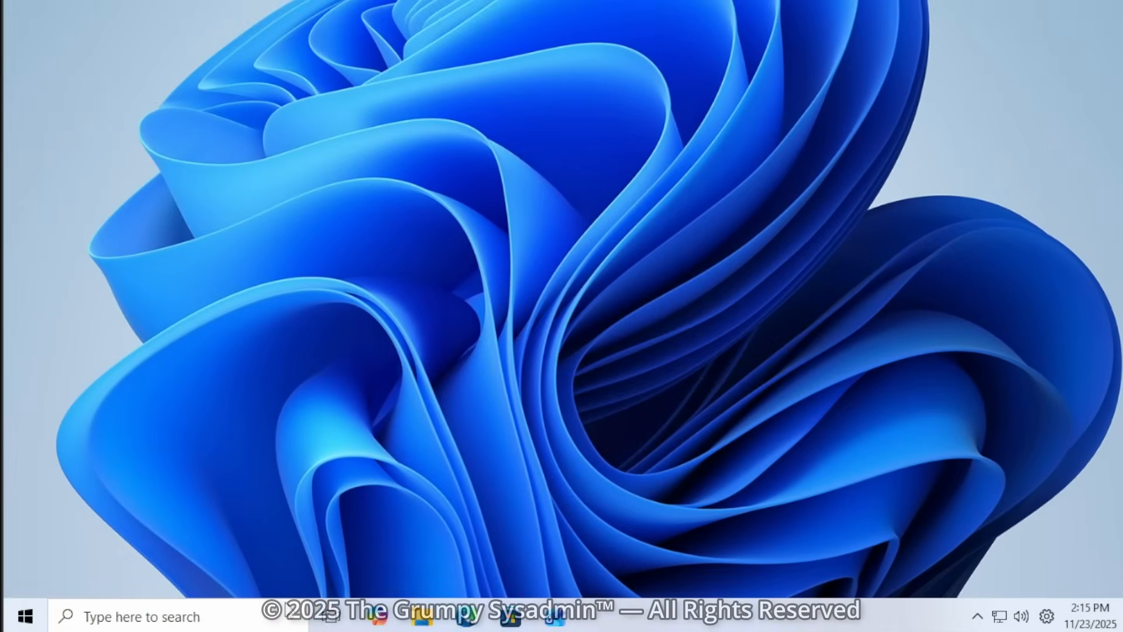
Step: Restart the computer from the Start menu's power options
click(26, 616)
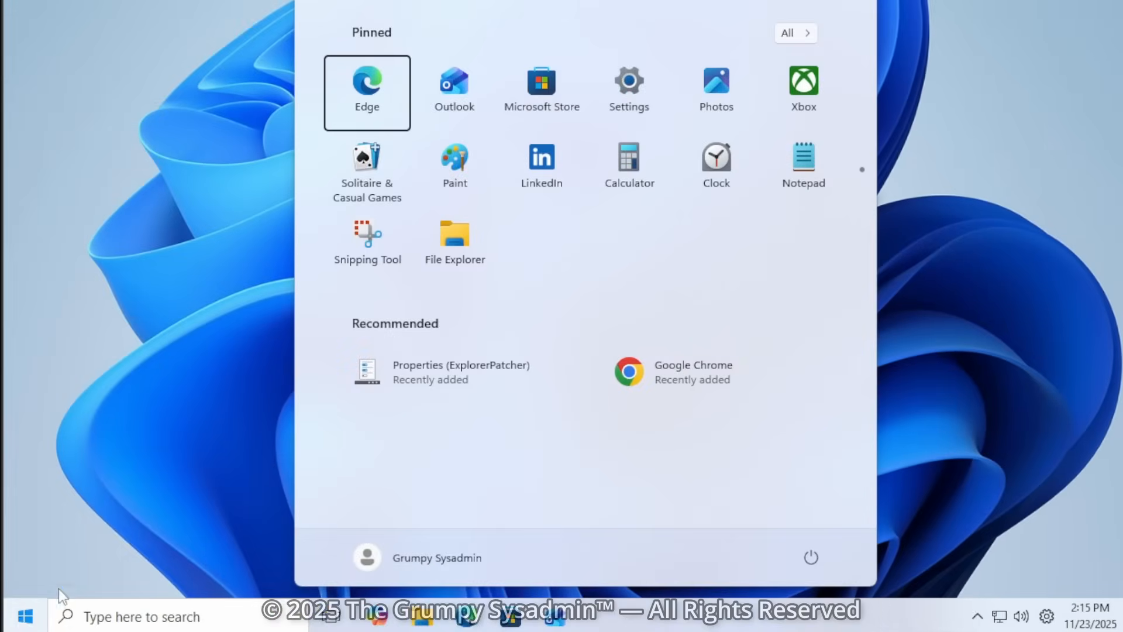
click(811, 557)
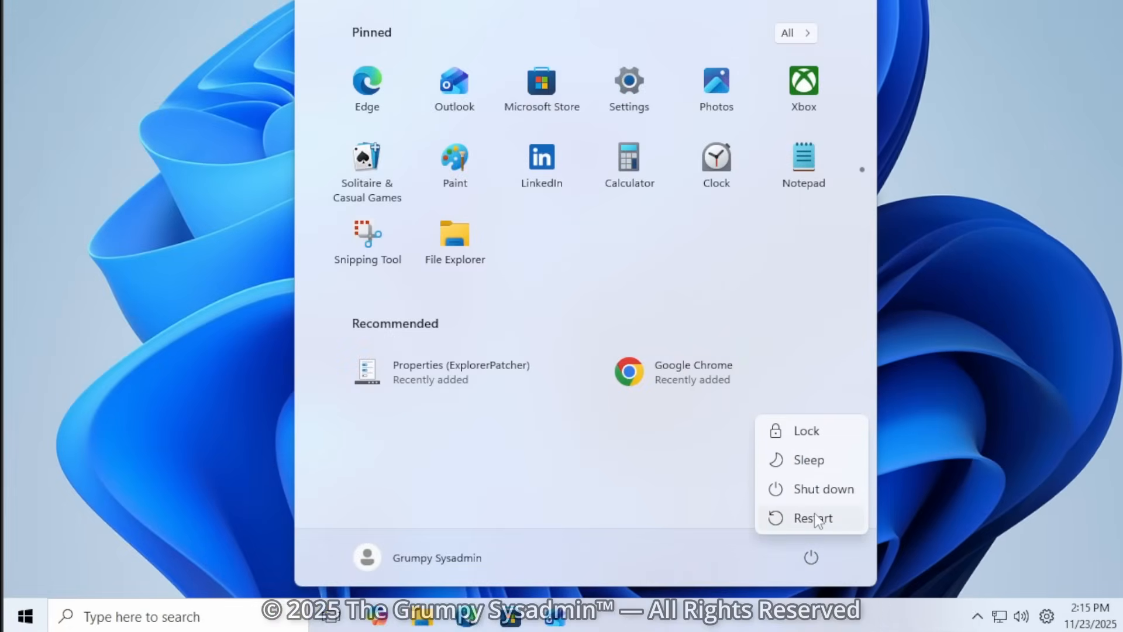
click(812, 518)
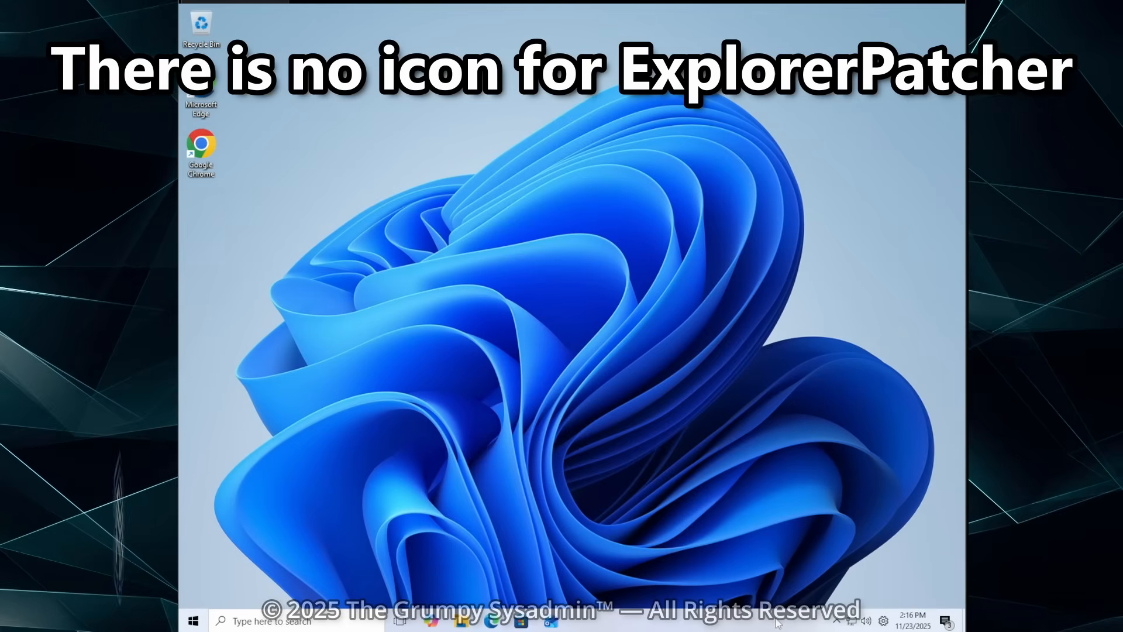
right_click(777, 622)
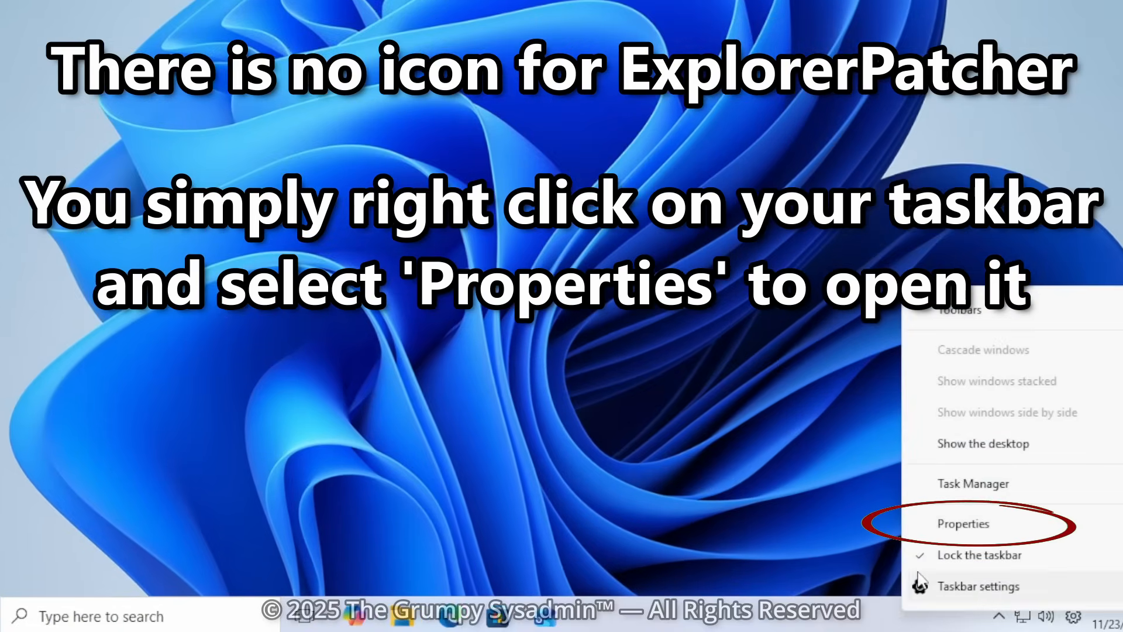
click(963, 524)
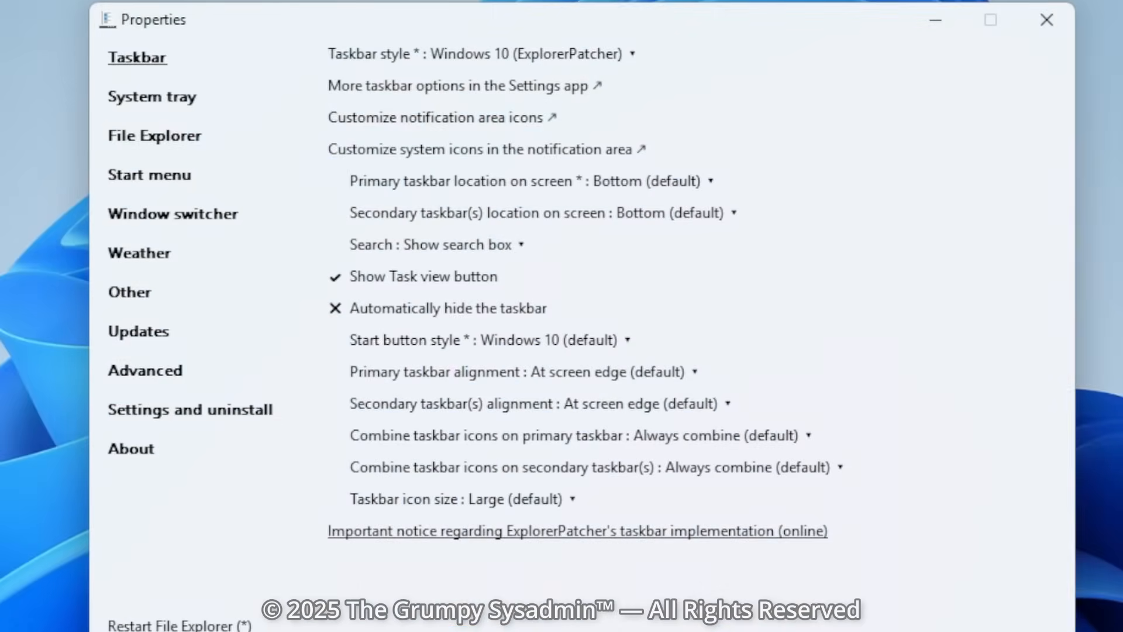
click(1046, 20)
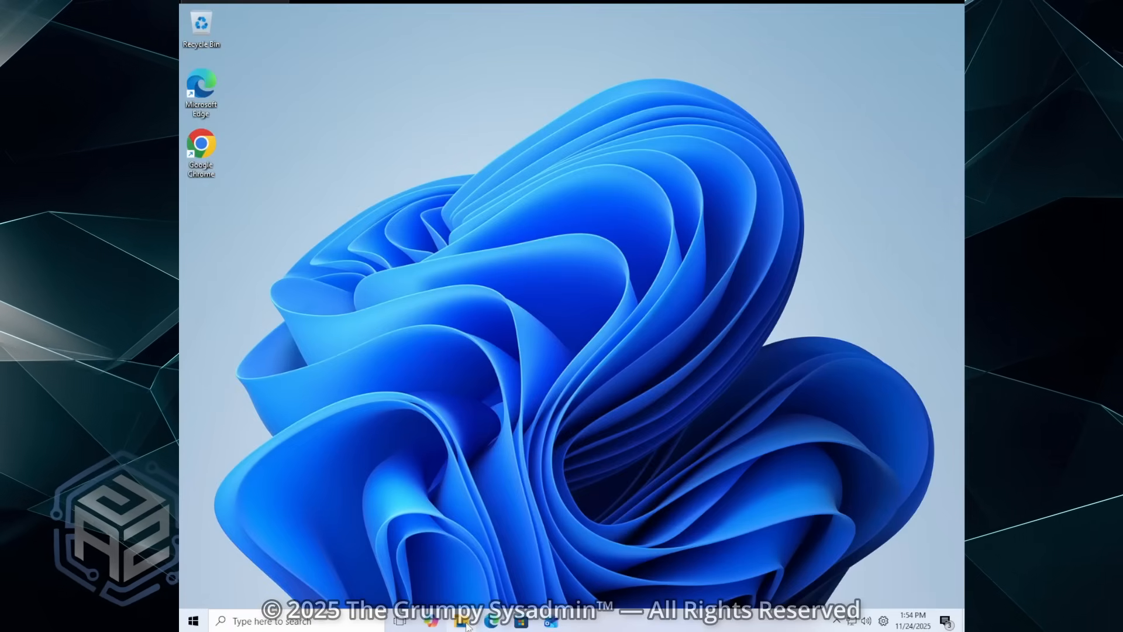
Step: View the shortened context menu of the Windows folder on Local Disk (C:), then minimize Explorer
click(461, 621)
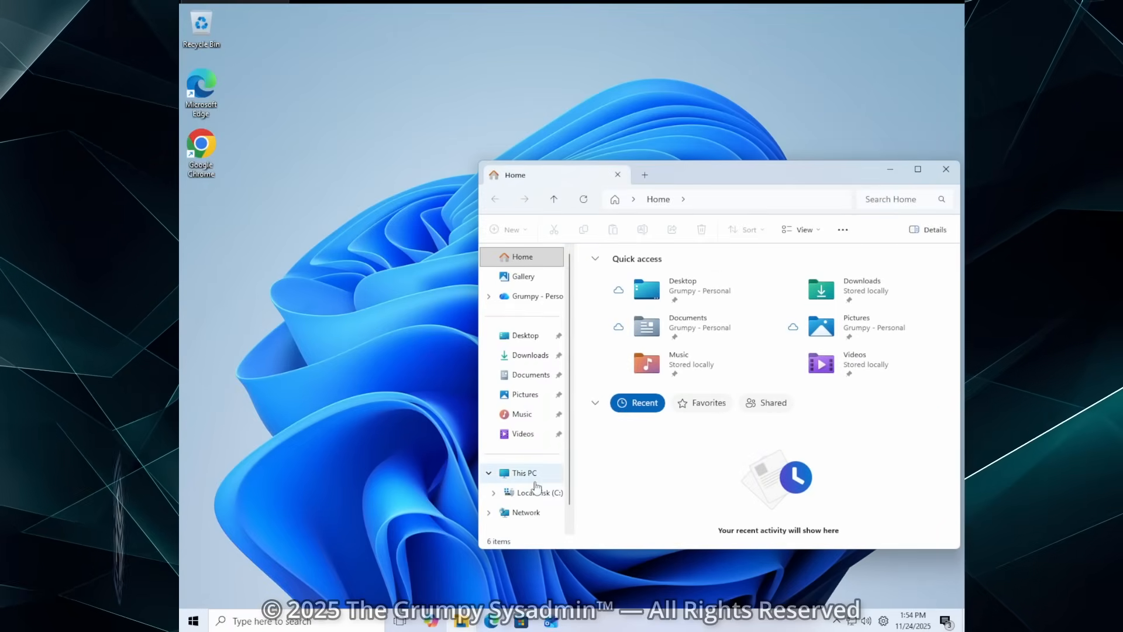
click(539, 493)
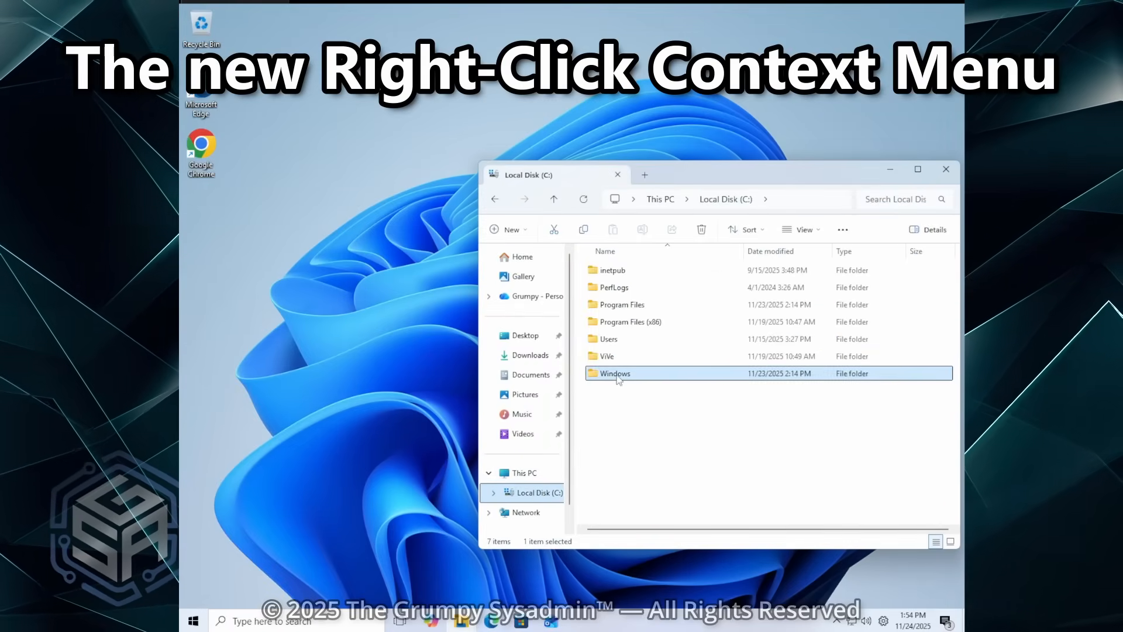
right_click(614, 373)
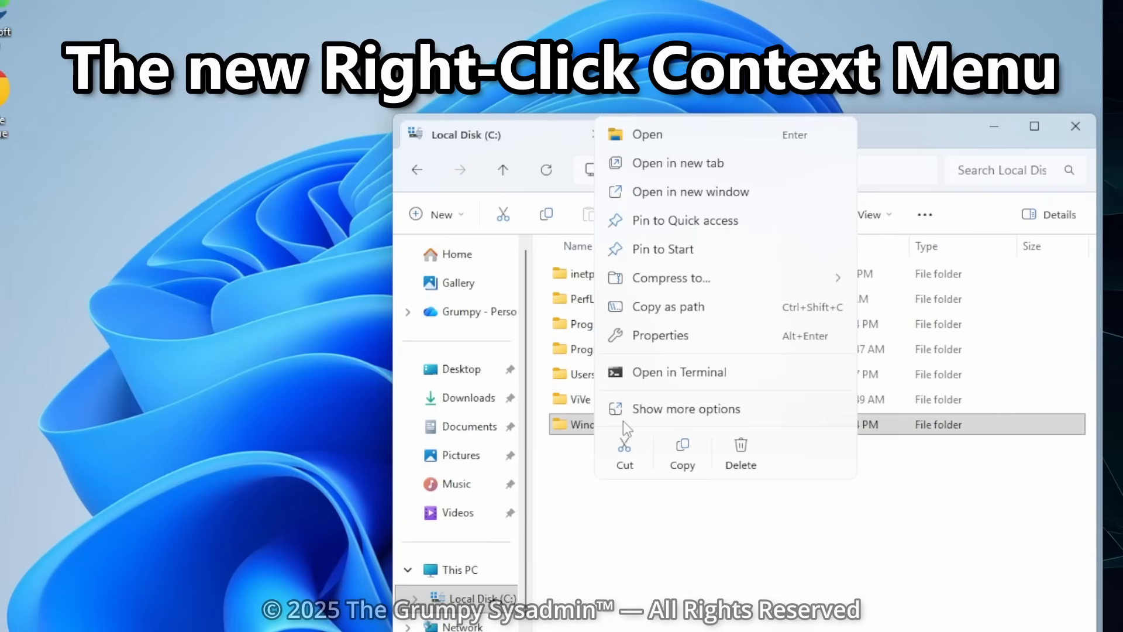
mouse_move(657, 388)
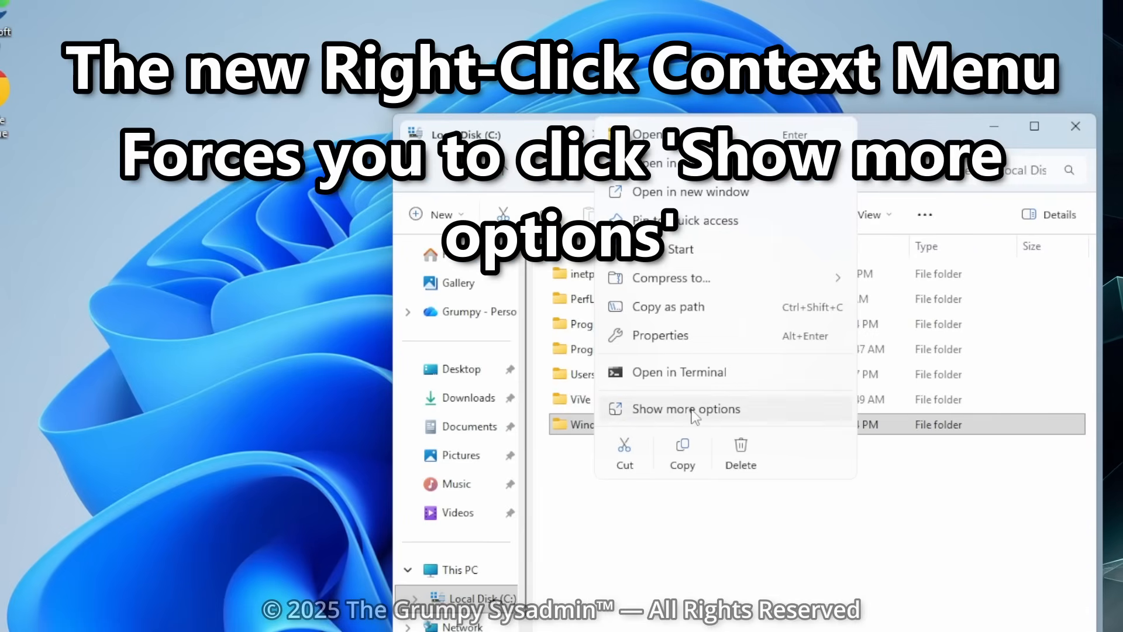
click(686, 409)
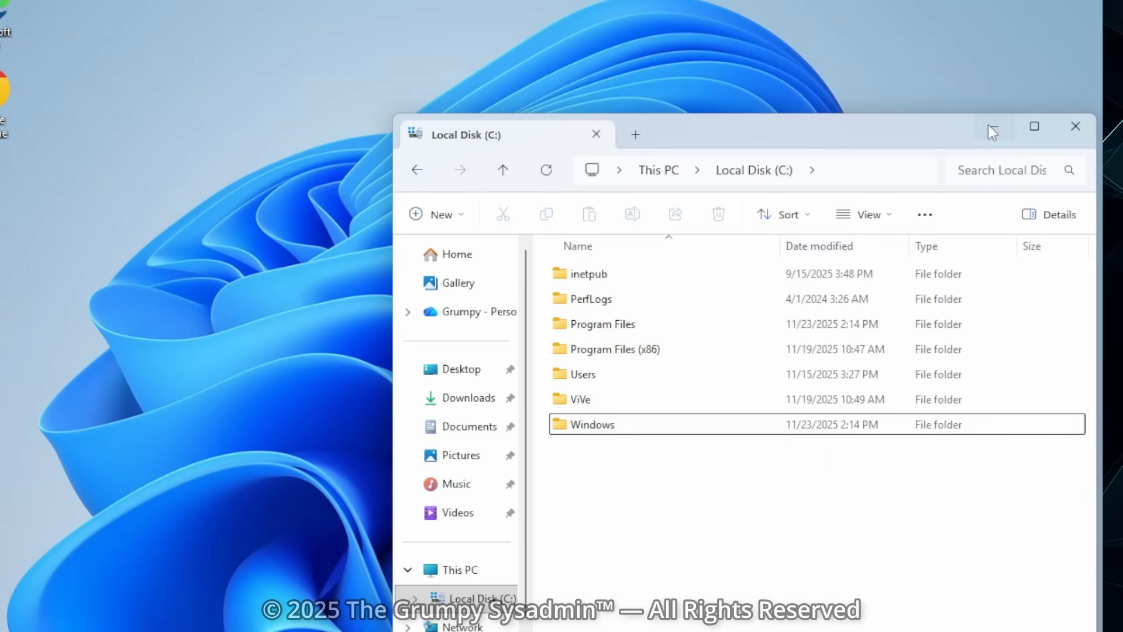
click(1075, 126)
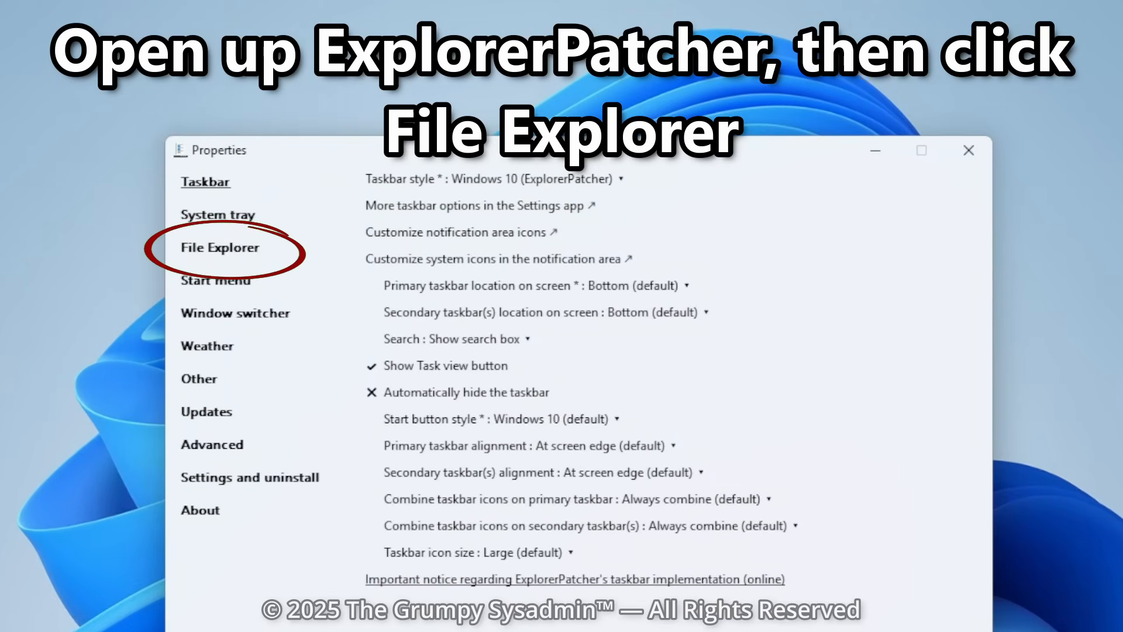
Step: Show the File Explorer section of ExplorerPatcher Properties
click(220, 247)
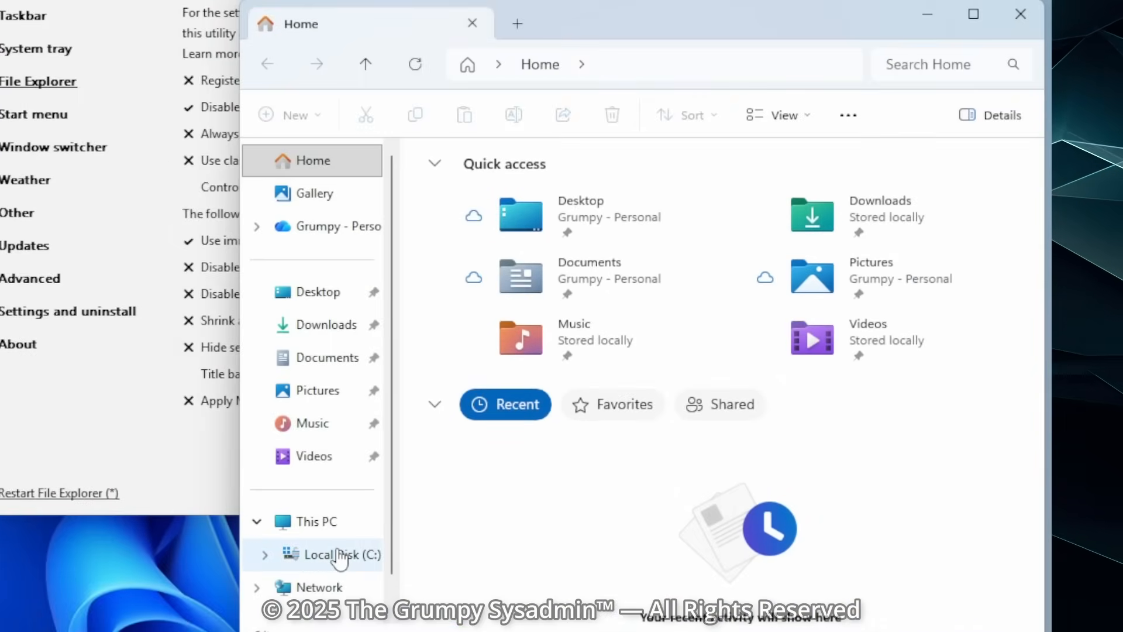
Step: Bring up the full classic context menu for the Windows folder on Local Disk (C:)
click(337, 553)
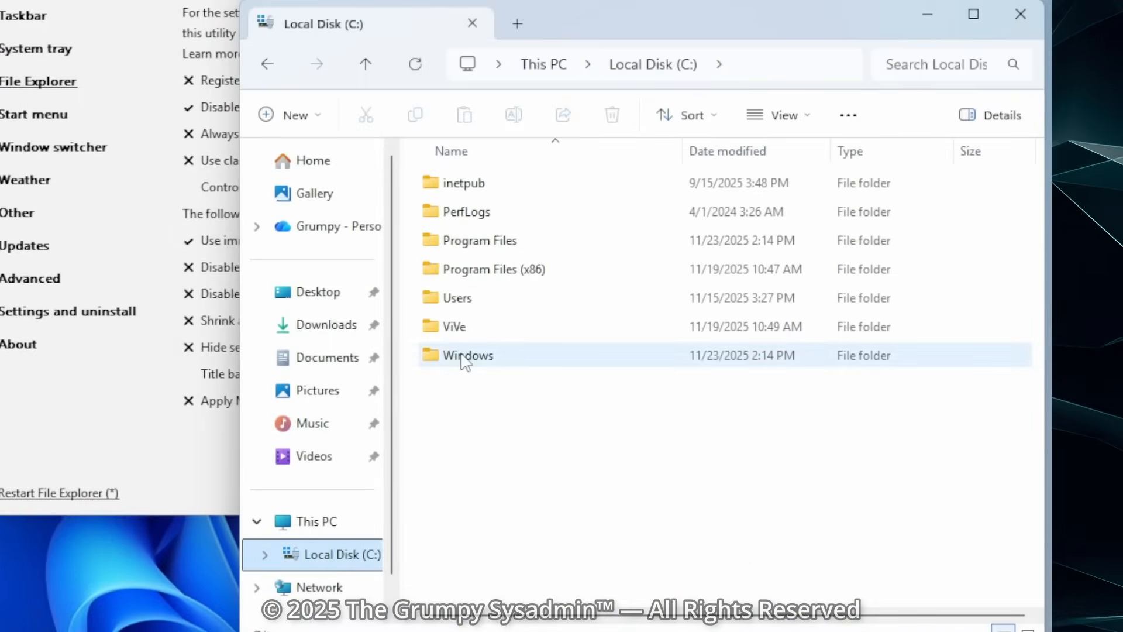
right_click(468, 356)
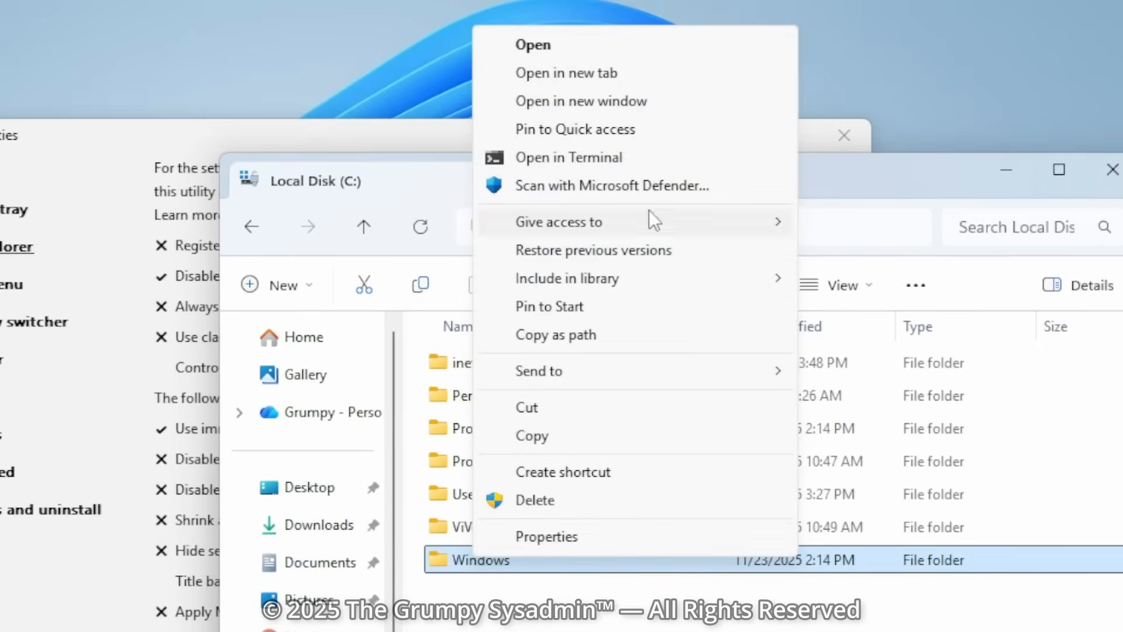
mouse_move(658, 537)
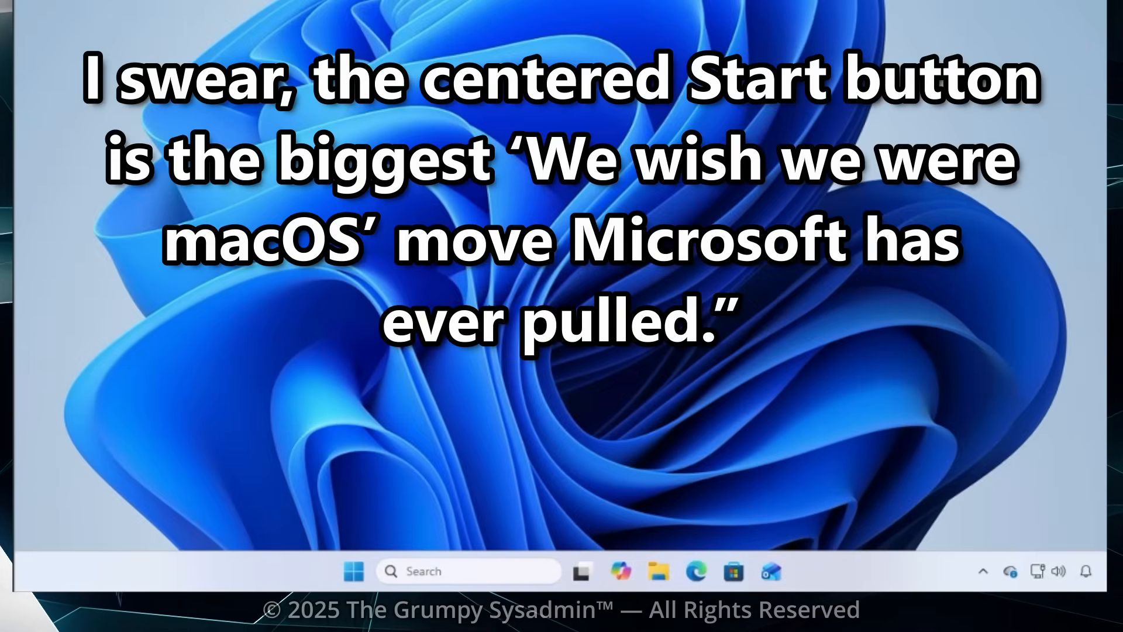
click(353, 571)
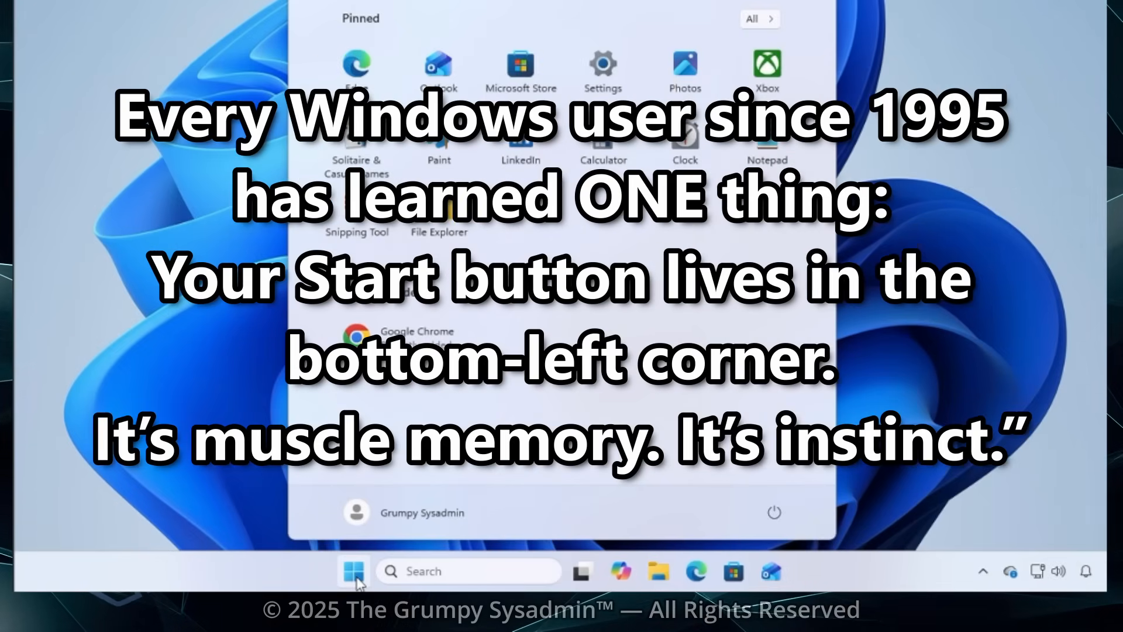
click(353, 571)
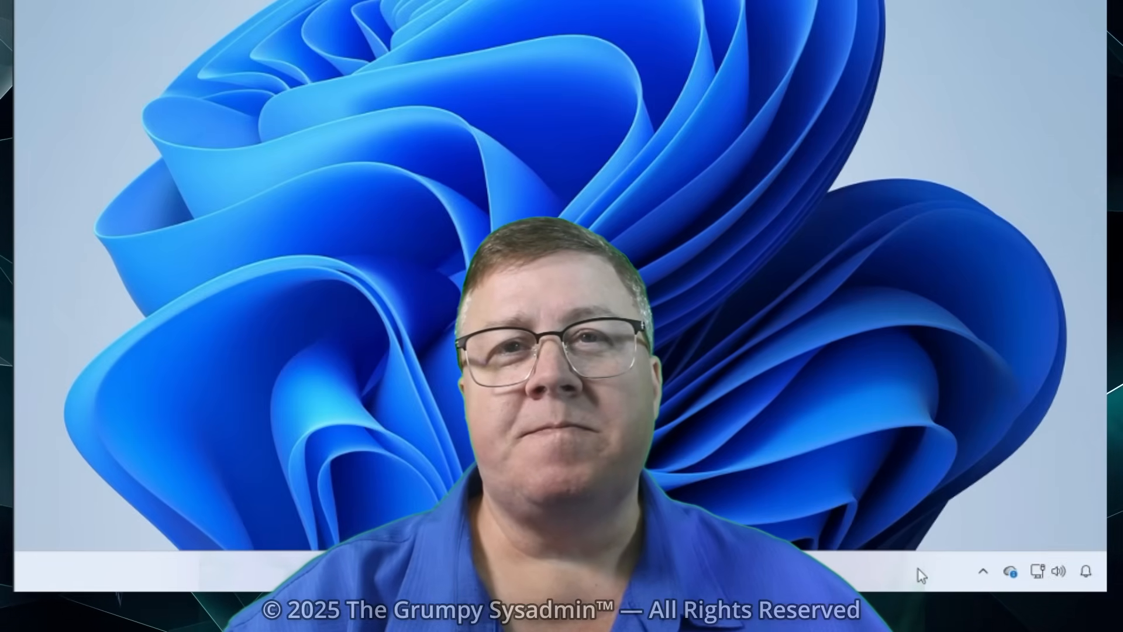
Step: Set Taskbar alignment to Left in Taskbar settings so Start sits bottom-left
right_click(924, 571)
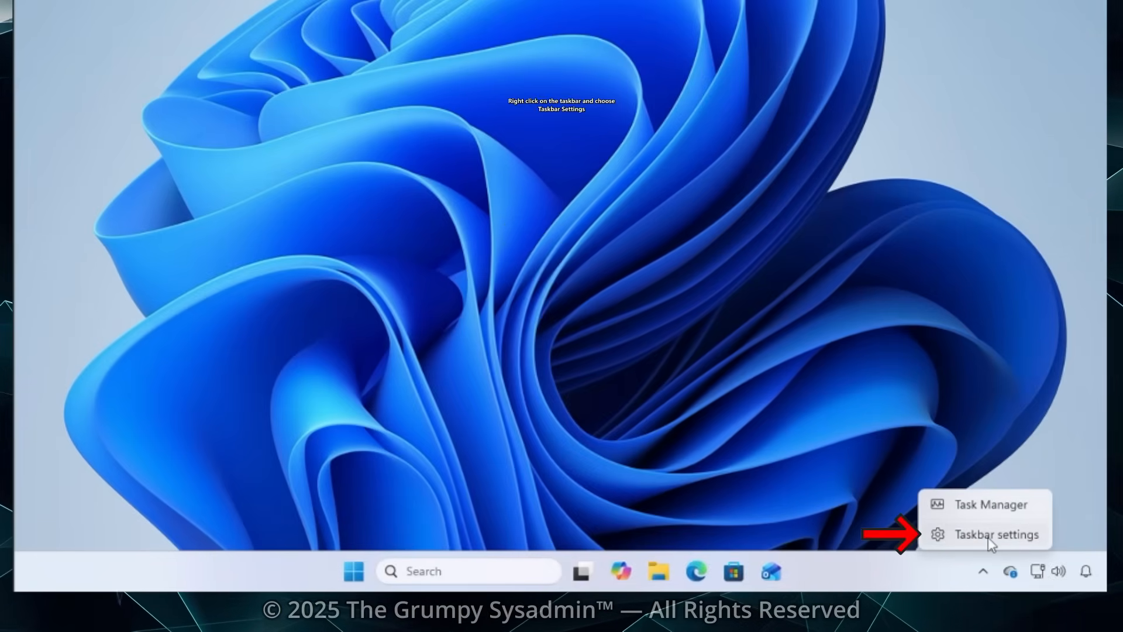
click(997, 534)
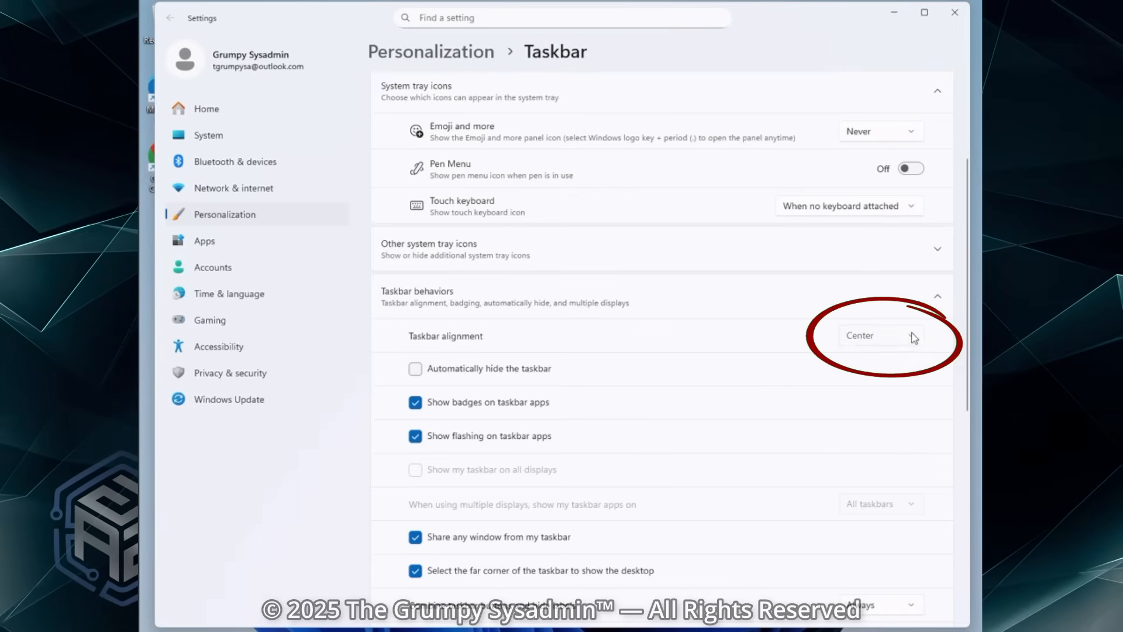
click(881, 335)
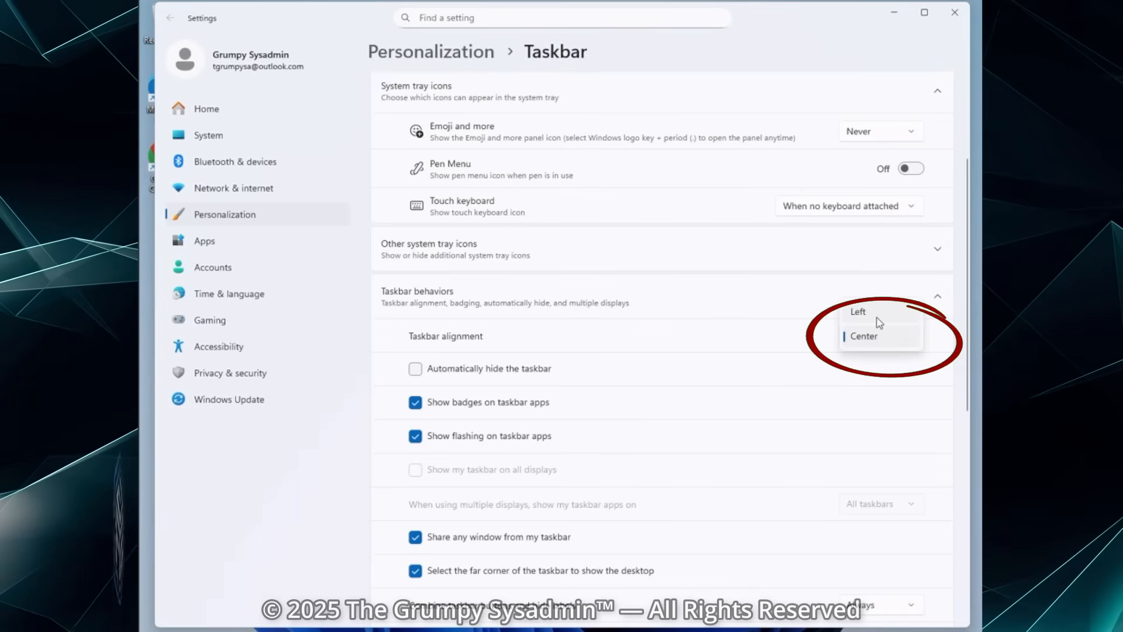
click(857, 311)
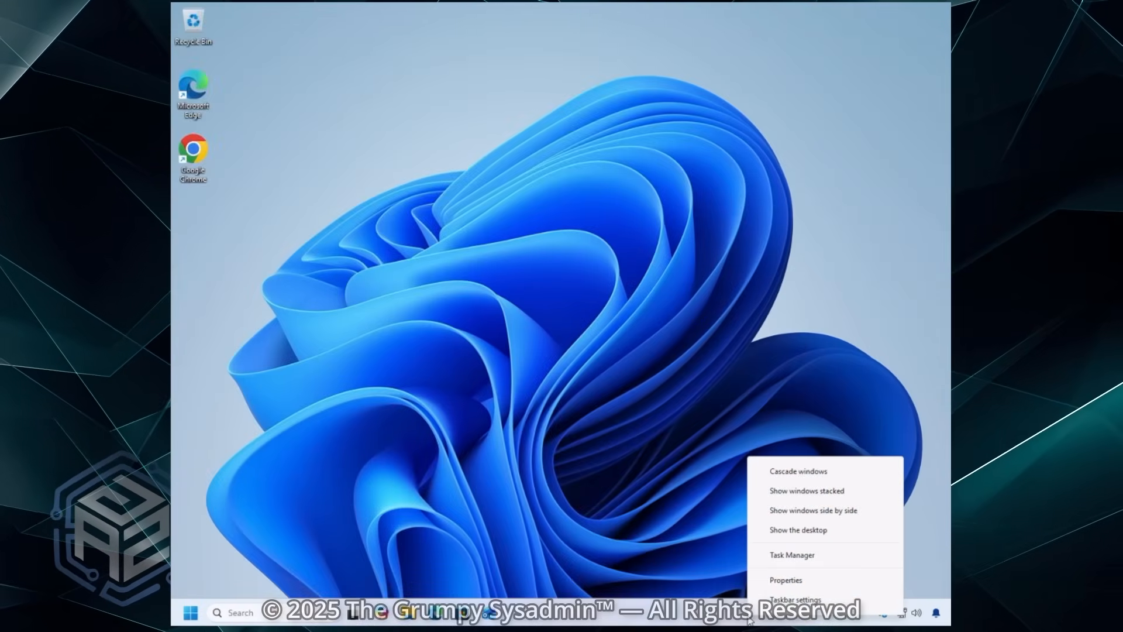
Step: Set Taskbar style to Windows 10 (ExplorerPatcher) in the Taskbar section of Properties
click(787, 580)
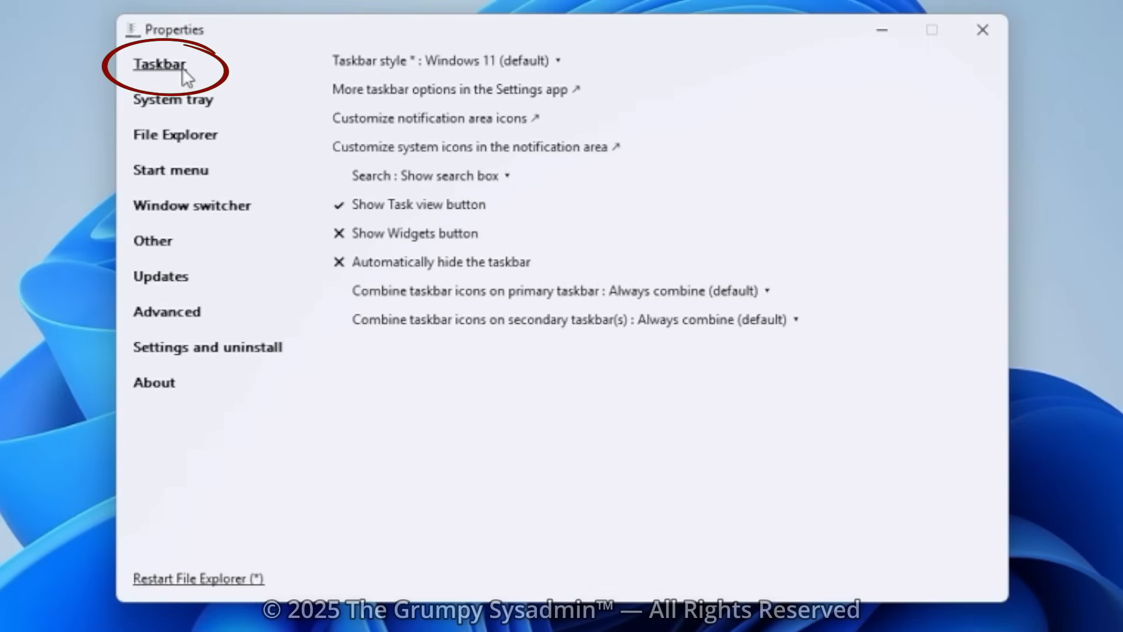
click(557, 60)
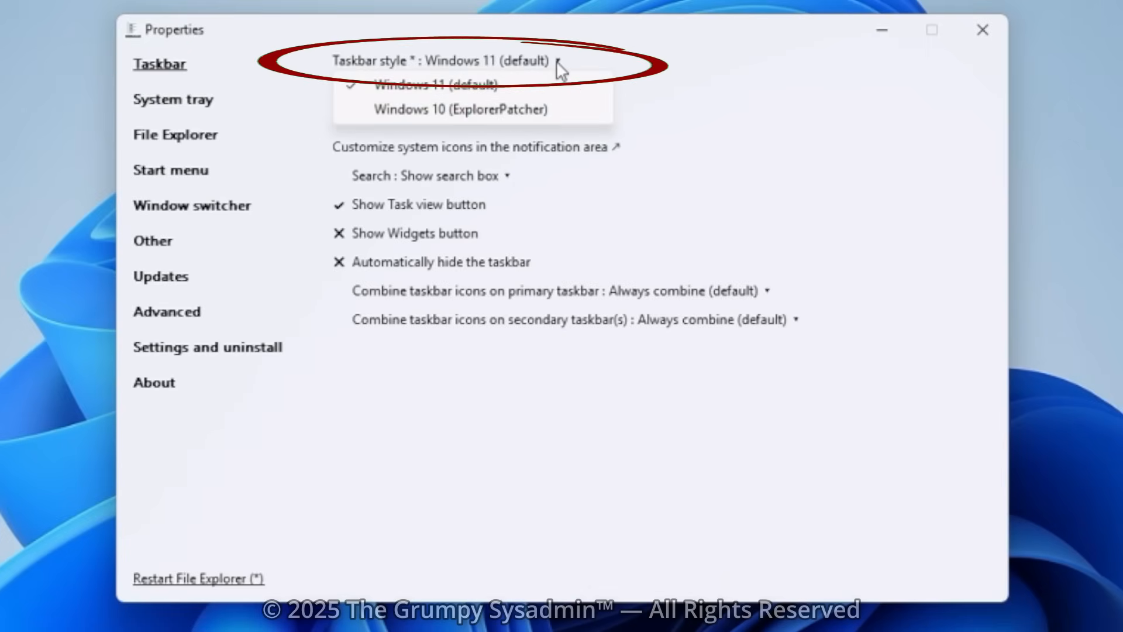
click(458, 109)
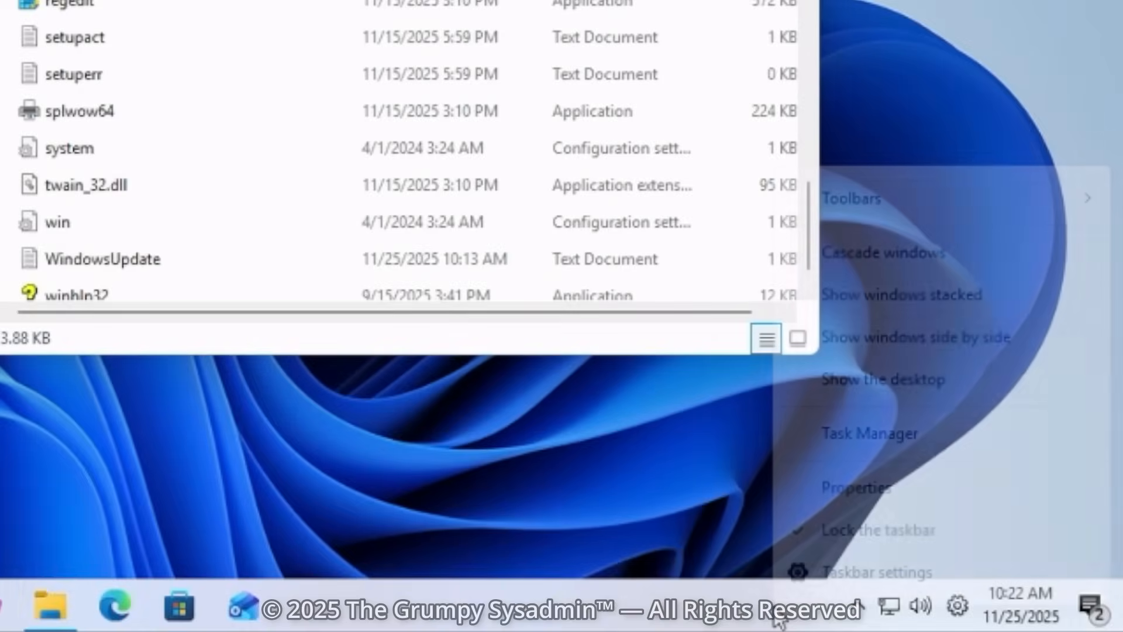
Step: Set the File Explorer Control Interface to Windows 10 Ribbon in ExplorerPatcher Properties
click(854, 489)
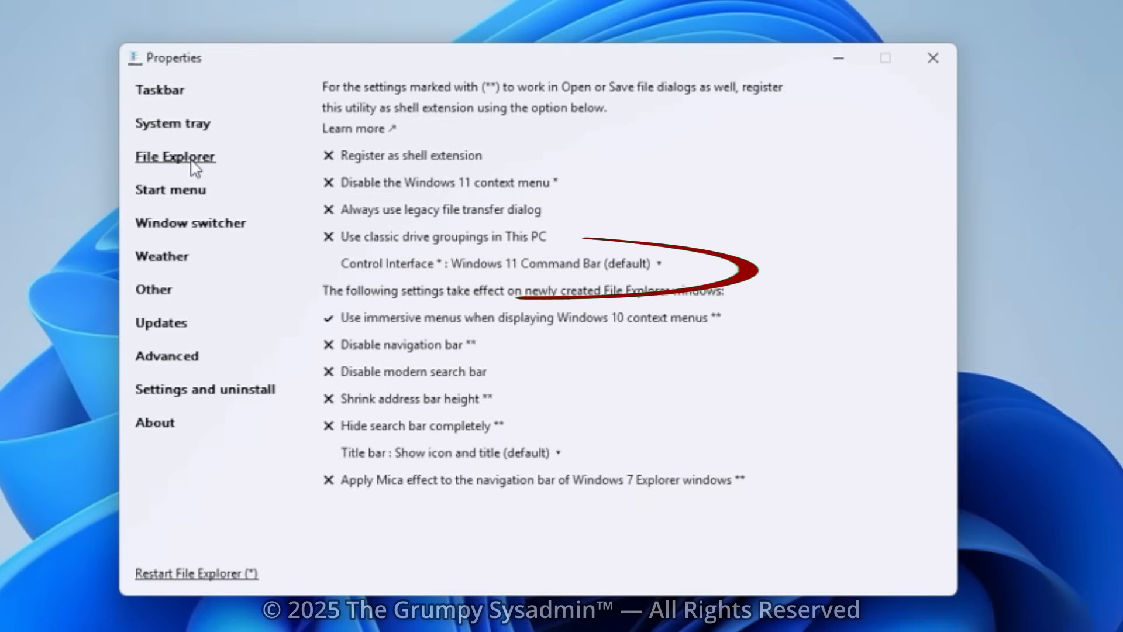
click(657, 263)
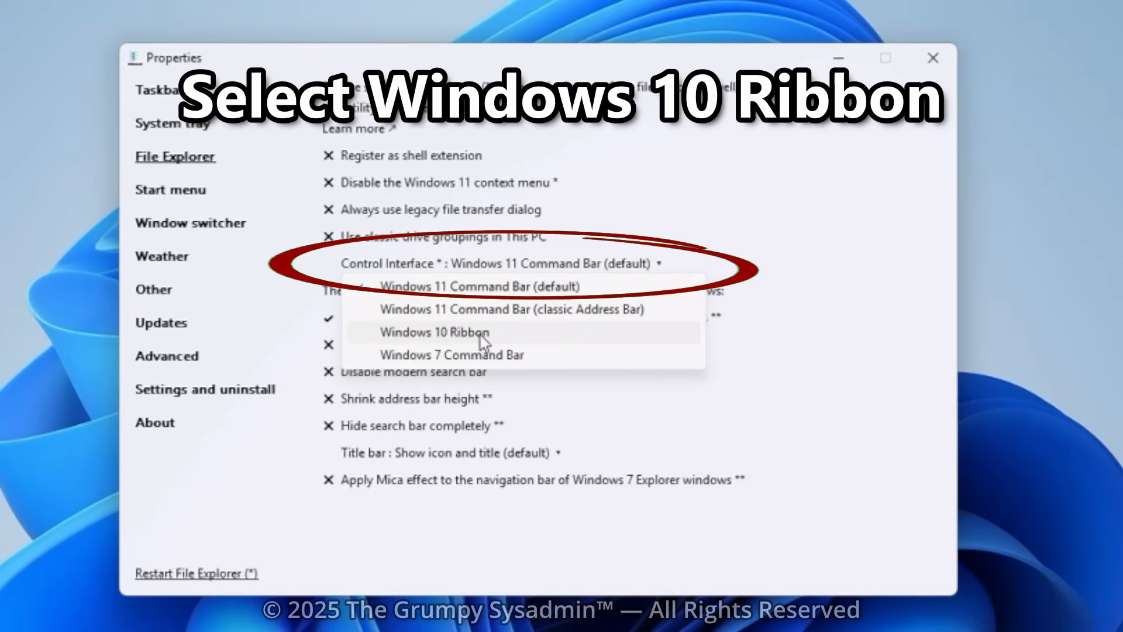
click(434, 331)
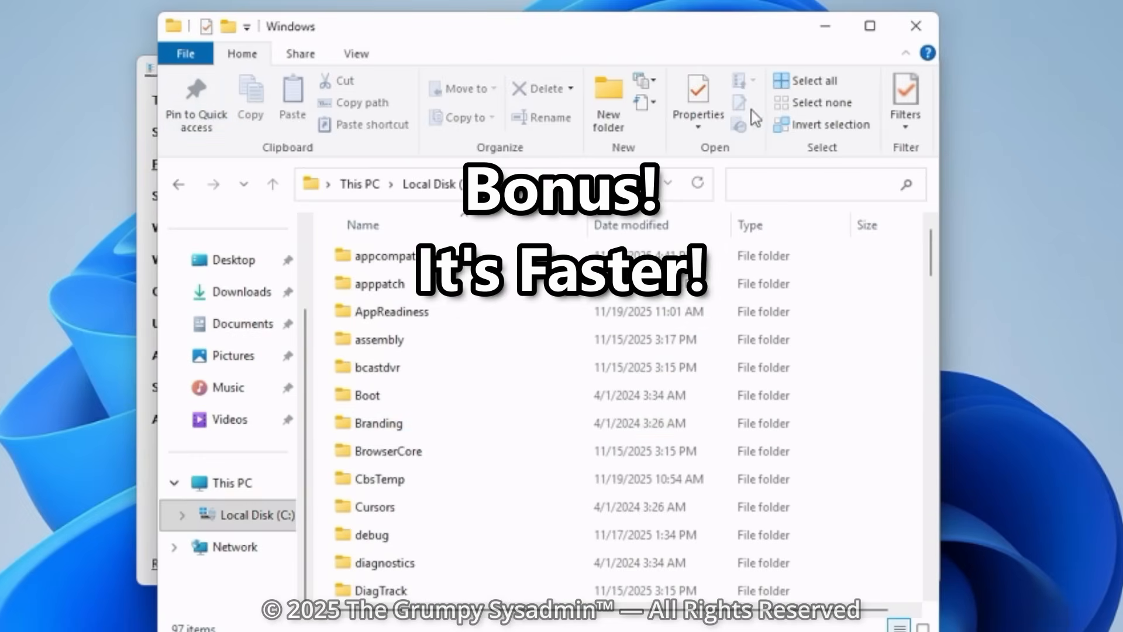
mouse_move(821, 103)
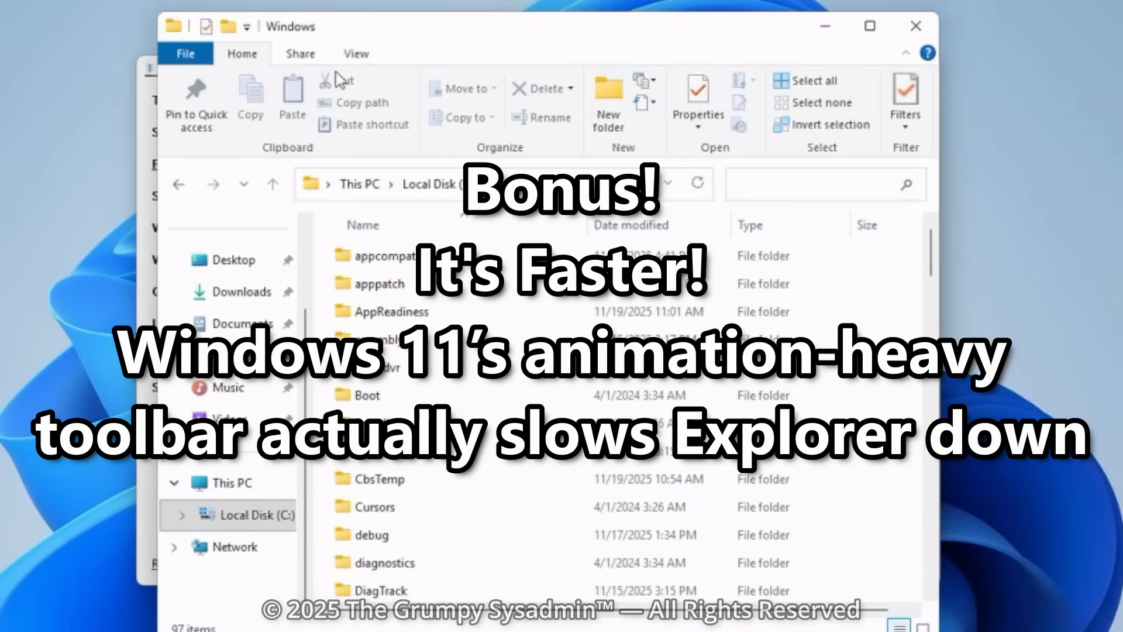
click(356, 53)
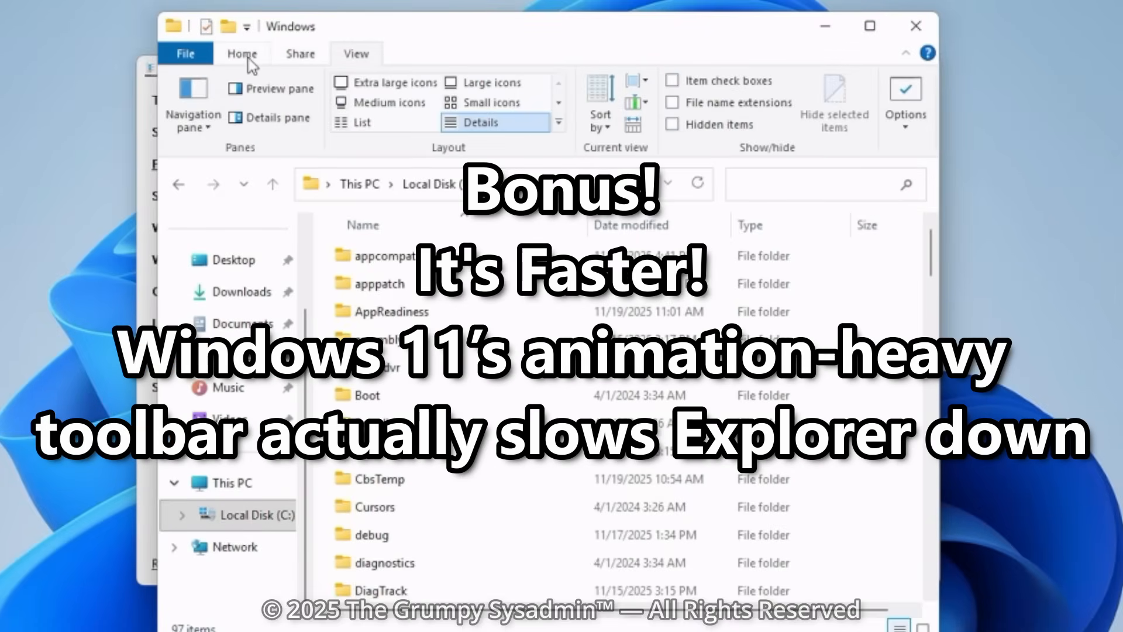
click(241, 52)
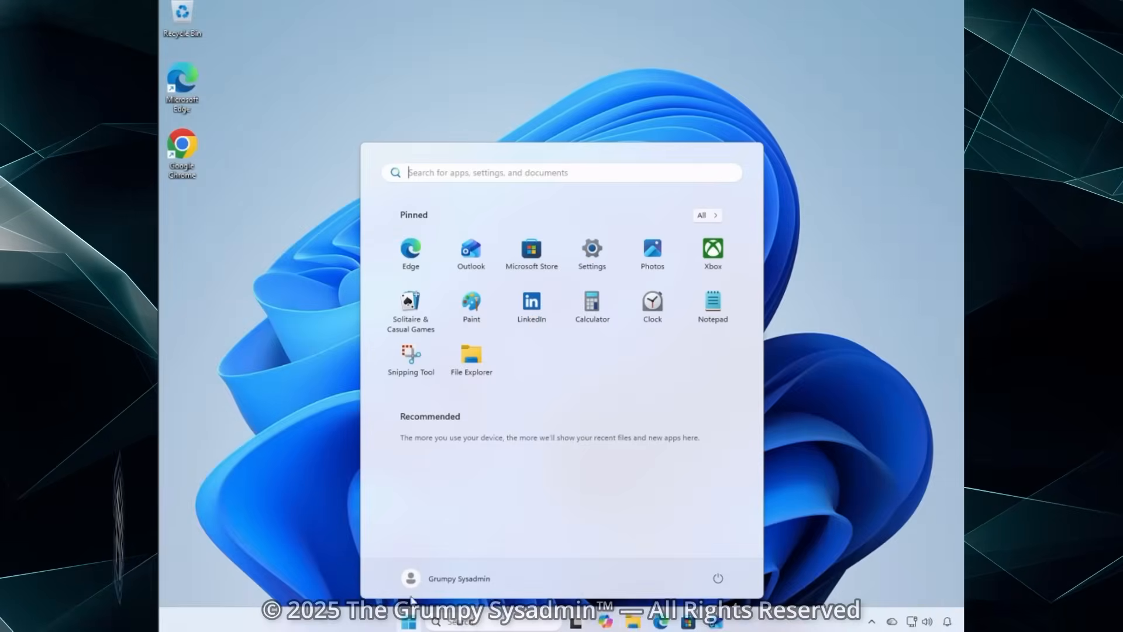
Step: Turn off recent/most used apps, recommended files, browsing-history websites and tips in Start settings, then close Settings
click(592, 250)
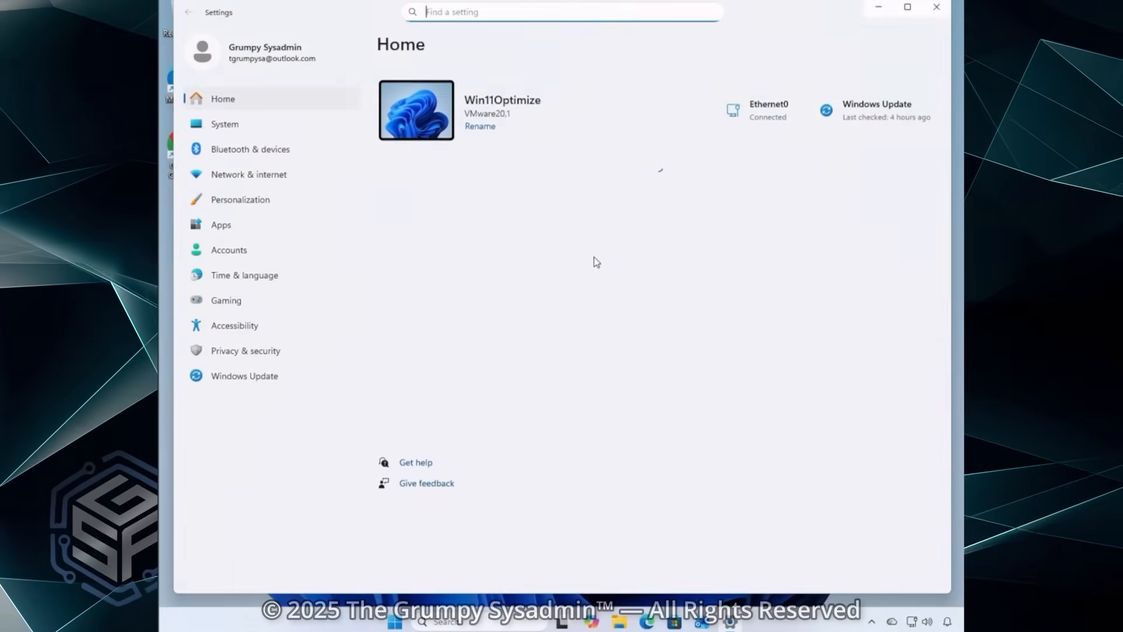
click(238, 199)
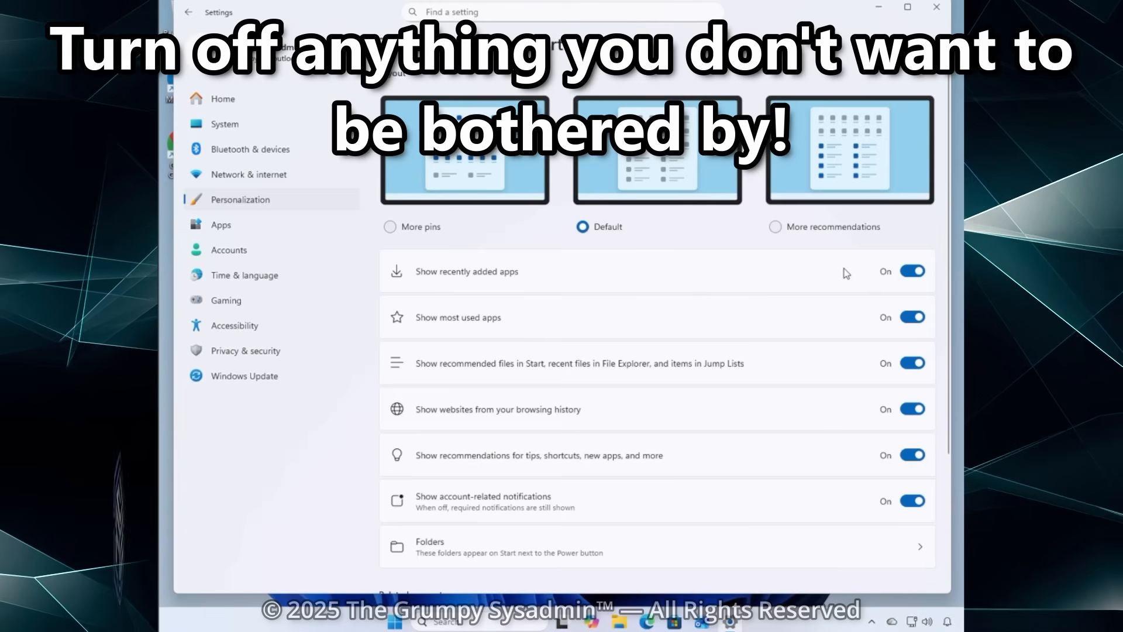
click(911, 270)
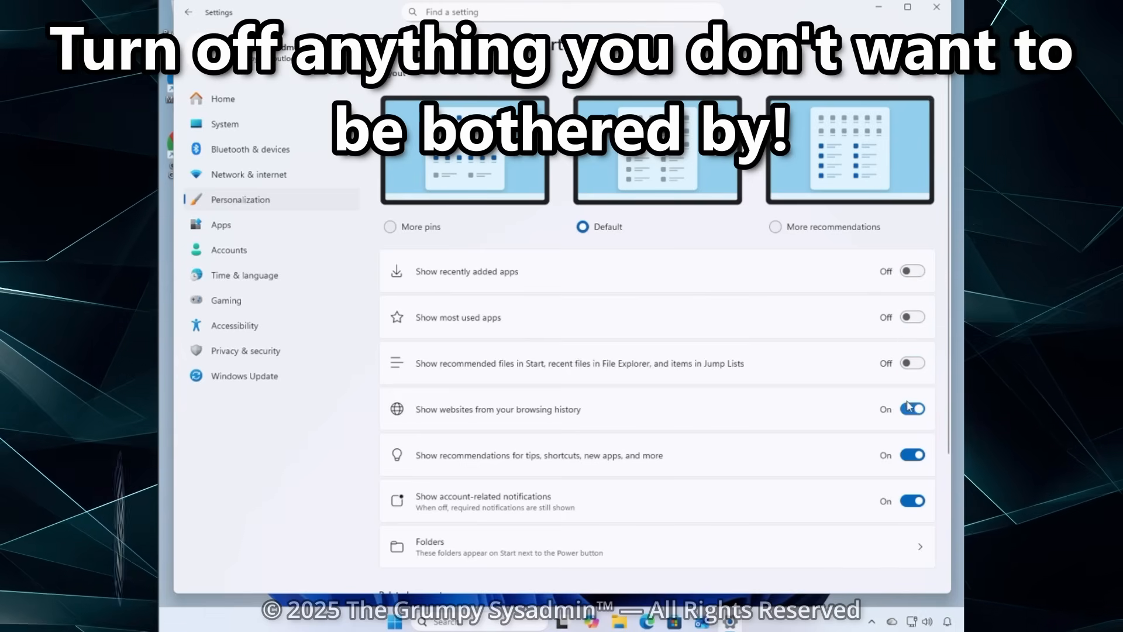
click(911, 409)
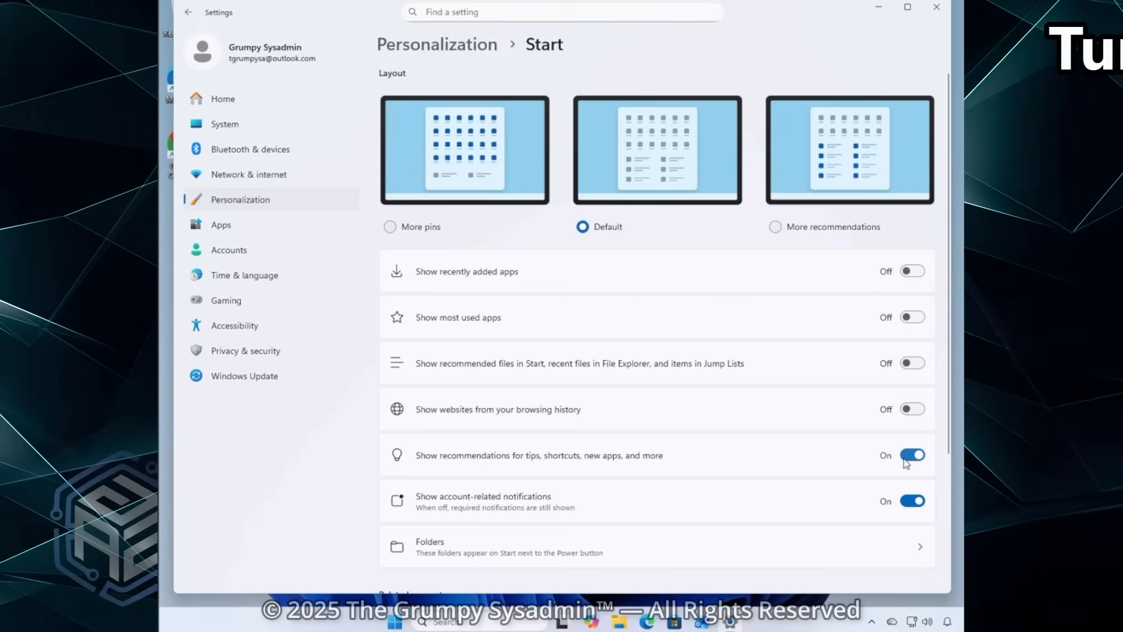
click(911, 455)
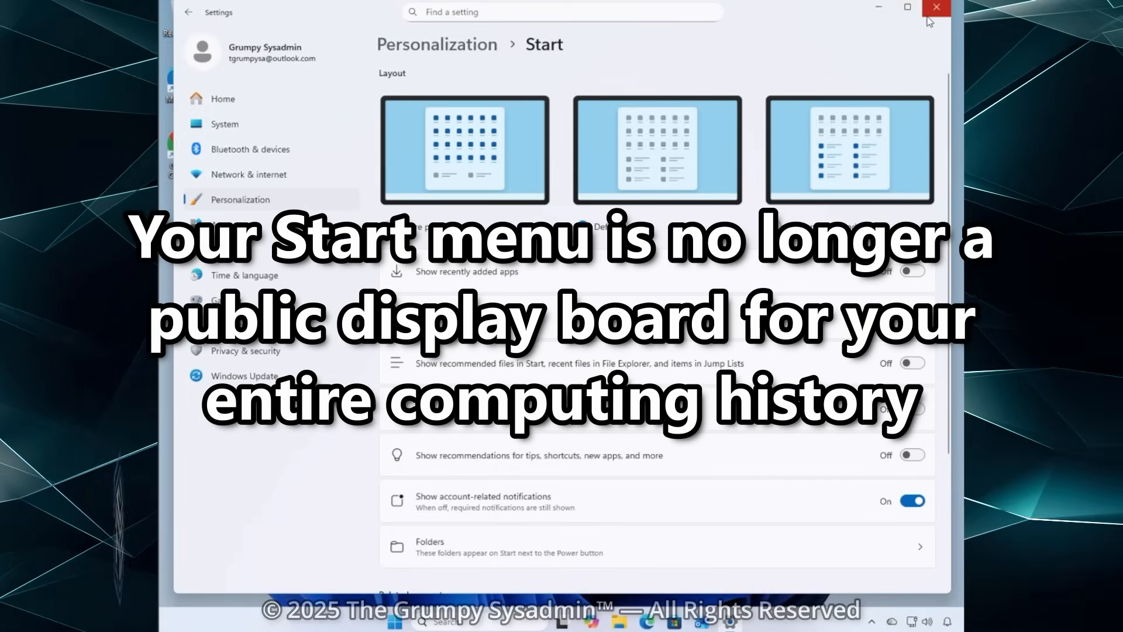
mouse_move(936, 8)
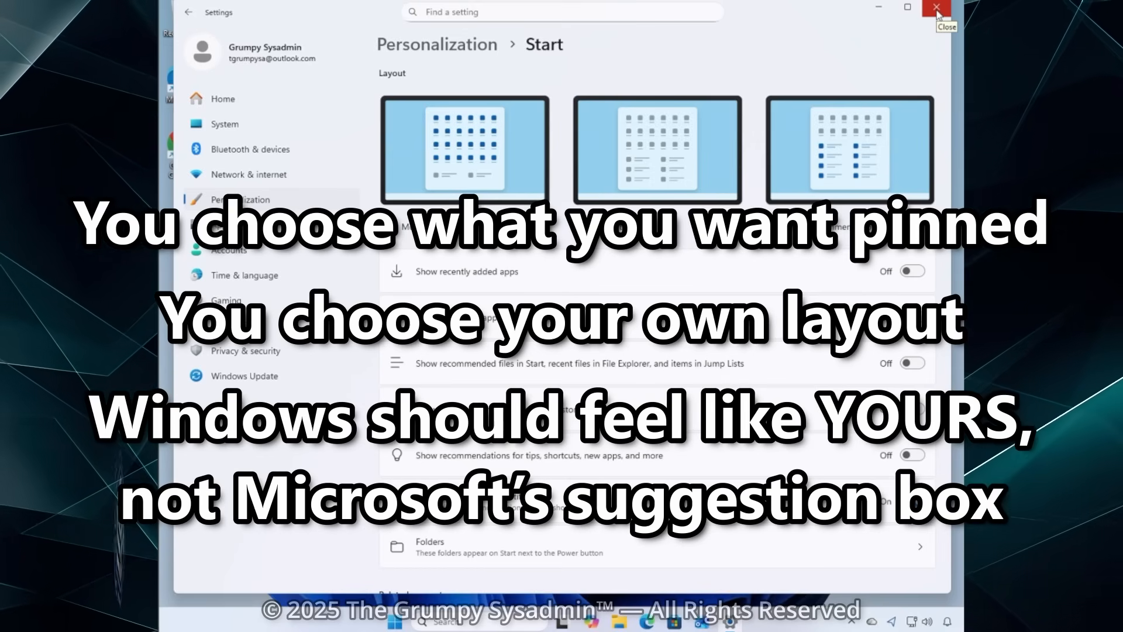
click(936, 8)
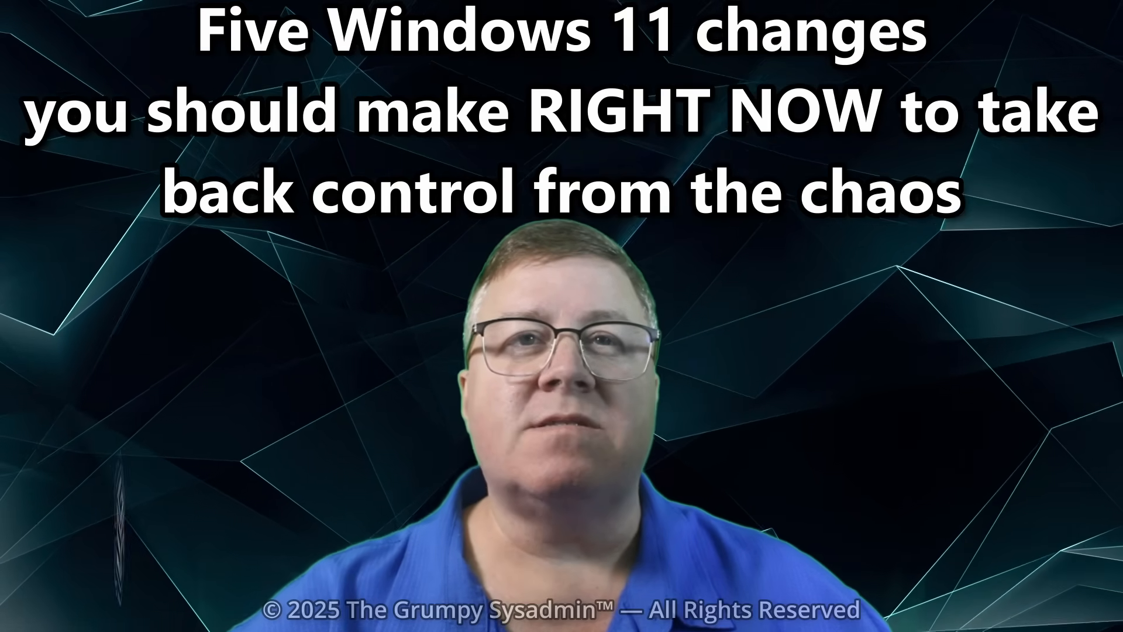